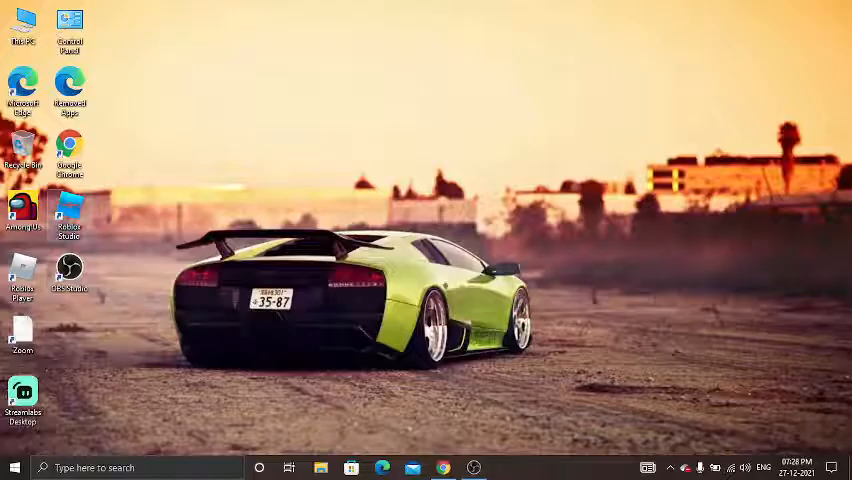
mouse_move(70, 210)
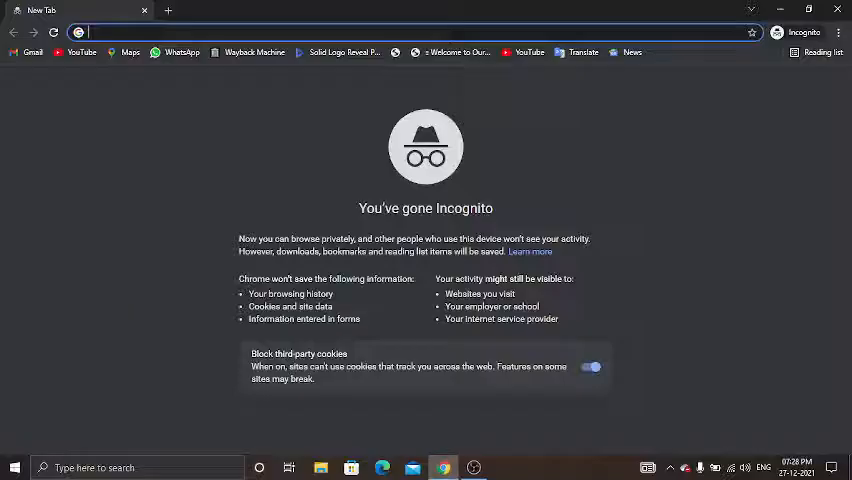
- Search Google for 'roblox studio' and land on the official roblox.com Studio creation page
text(roblox.com)
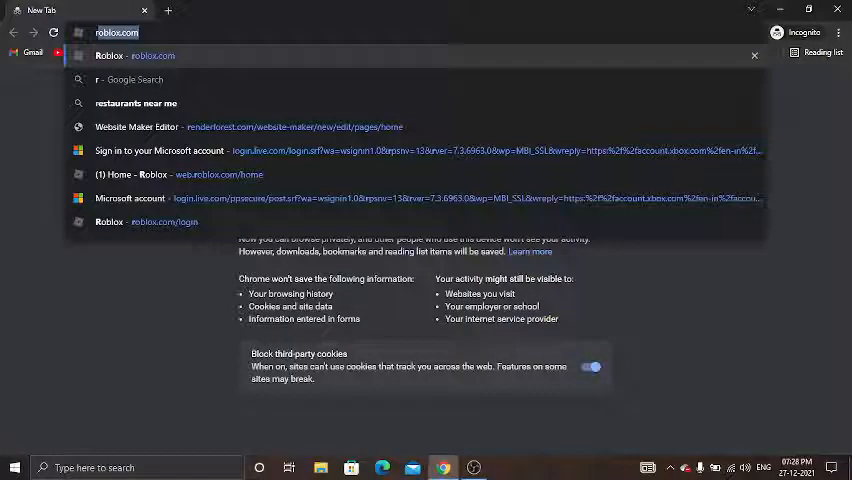
text(roblx)
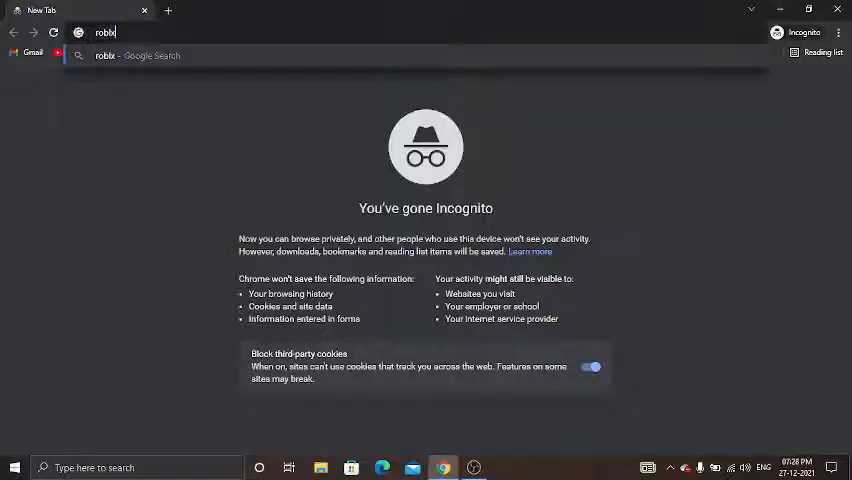
text(studio)
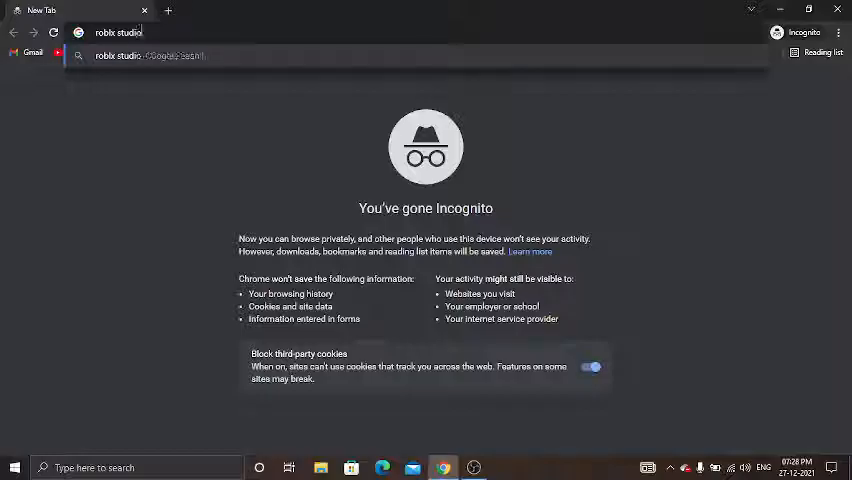
key(Return)
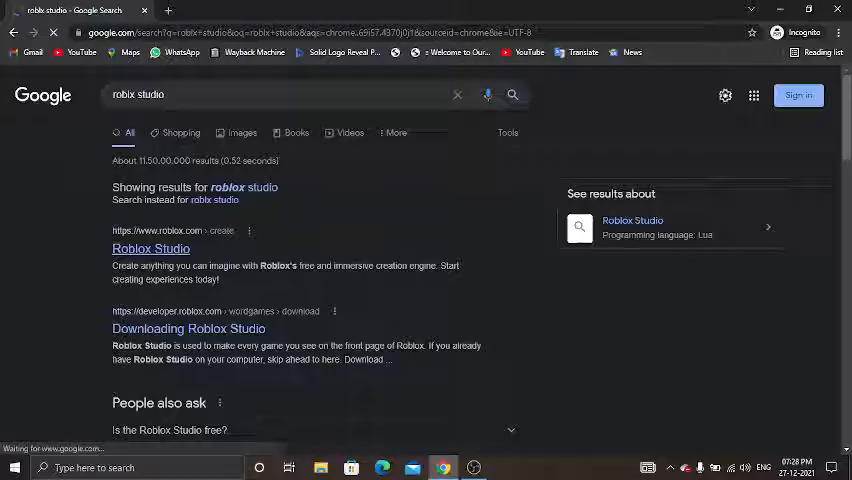
click(152, 248)
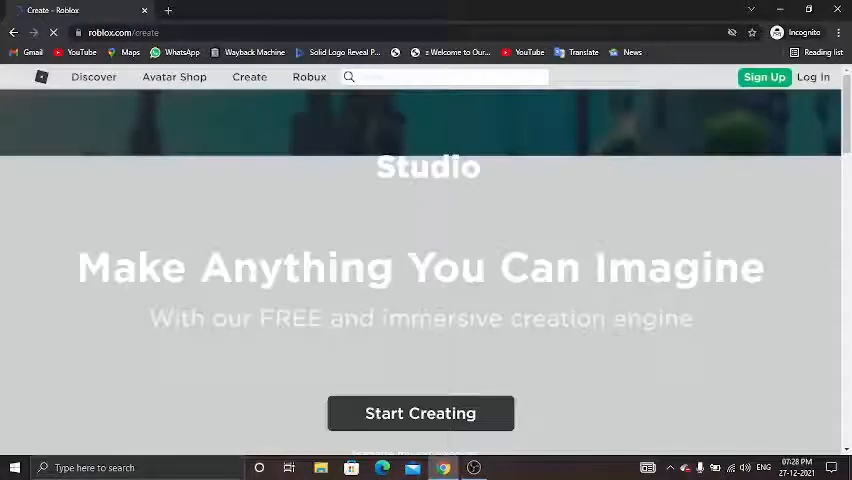
scroll(down, 3)
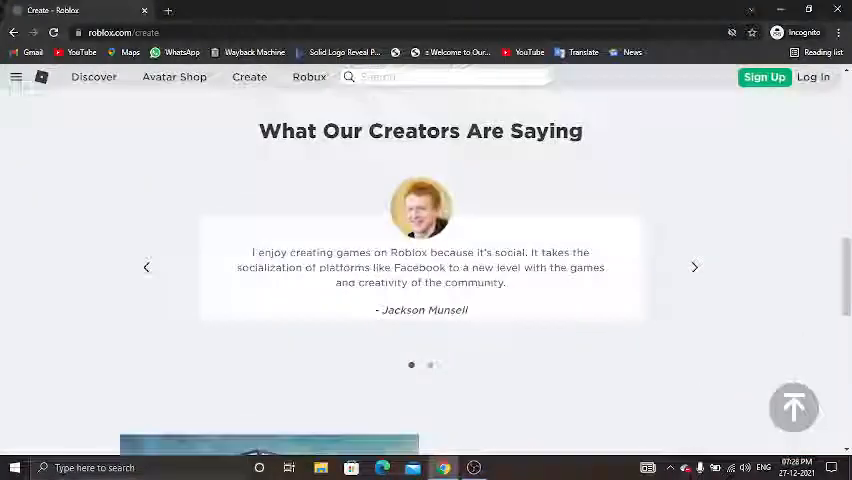